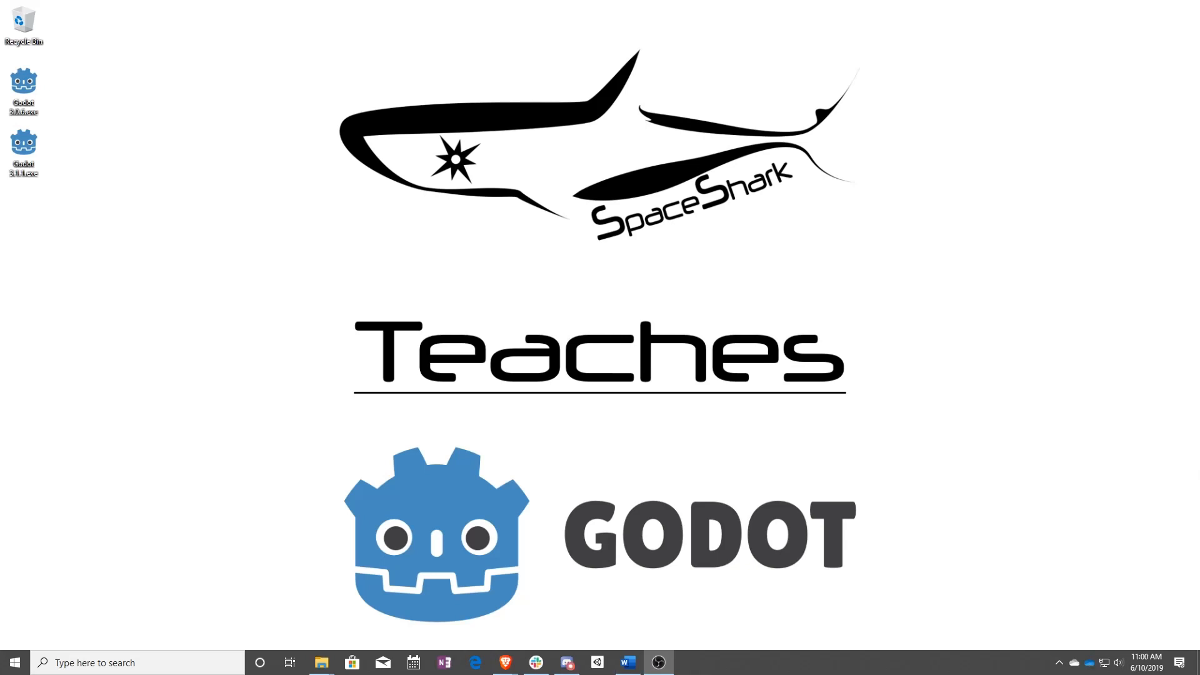
mouse_move(652, 360)
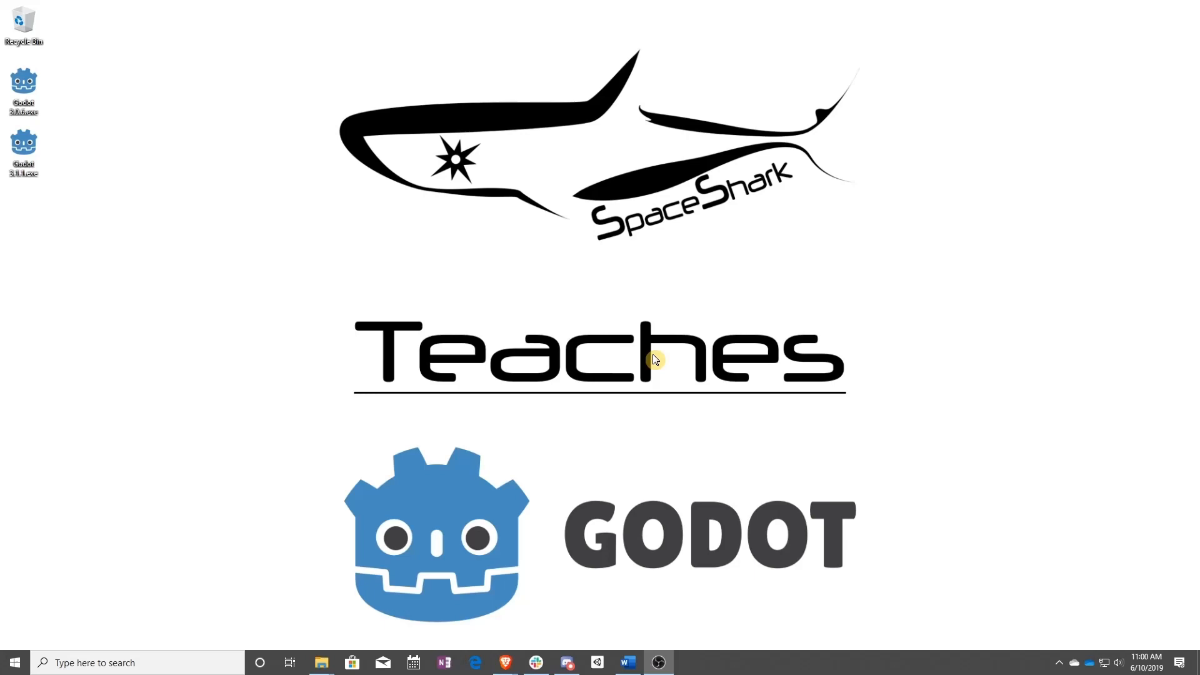
mouse_move(526, 271)
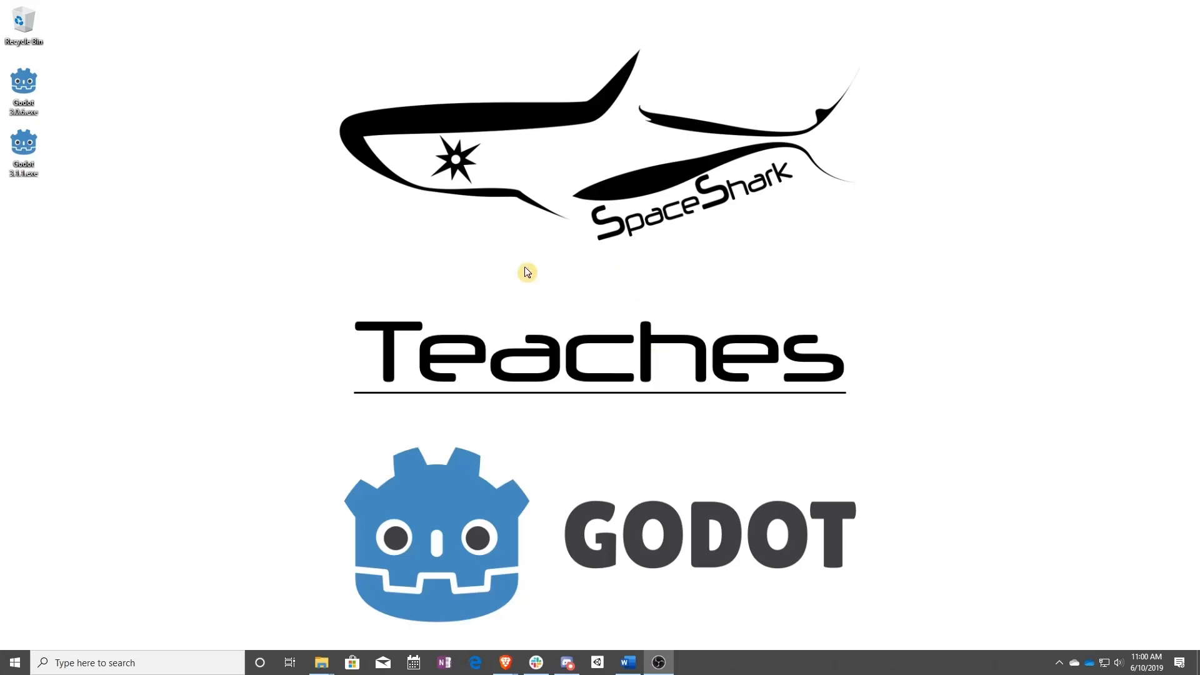
- Launch Godot, find Platformer 2D in the online templates and download it
double_click(23, 145)
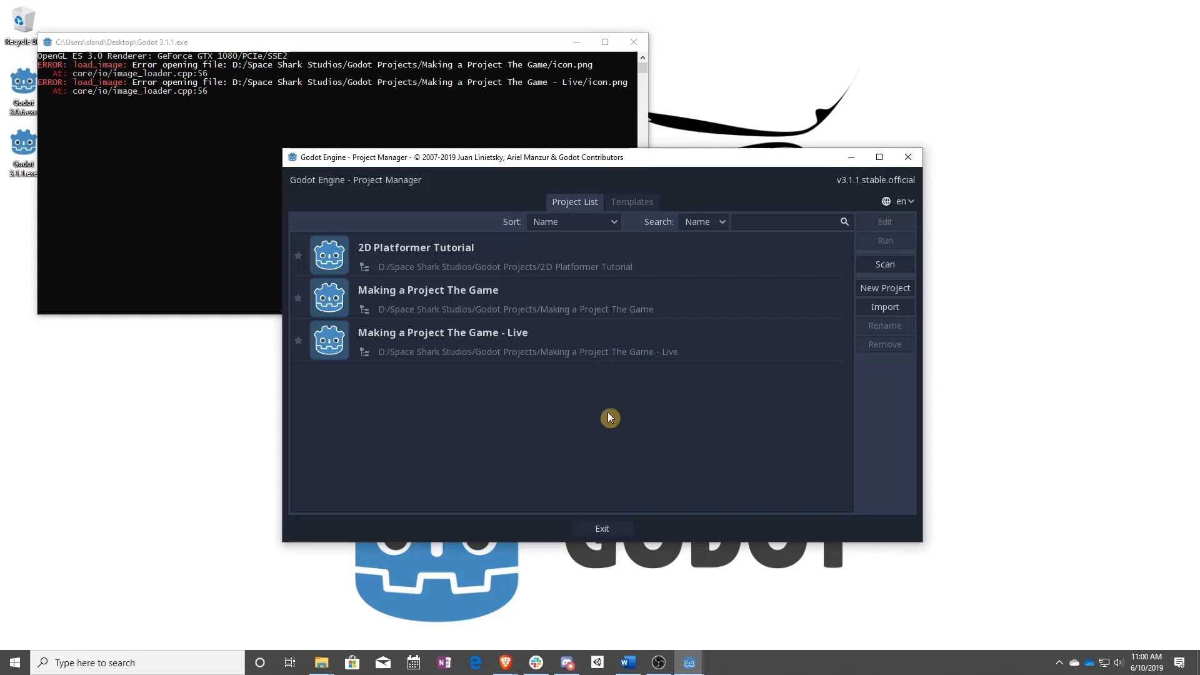
mouse_move(629, 200)
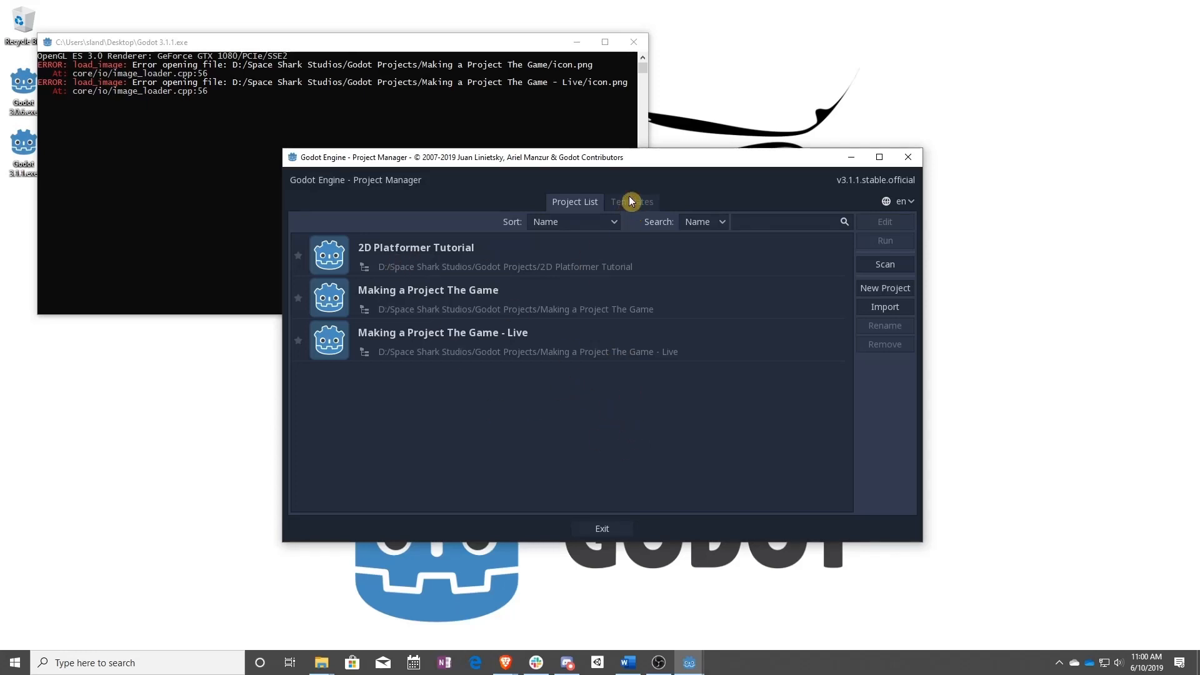
click(631, 201)
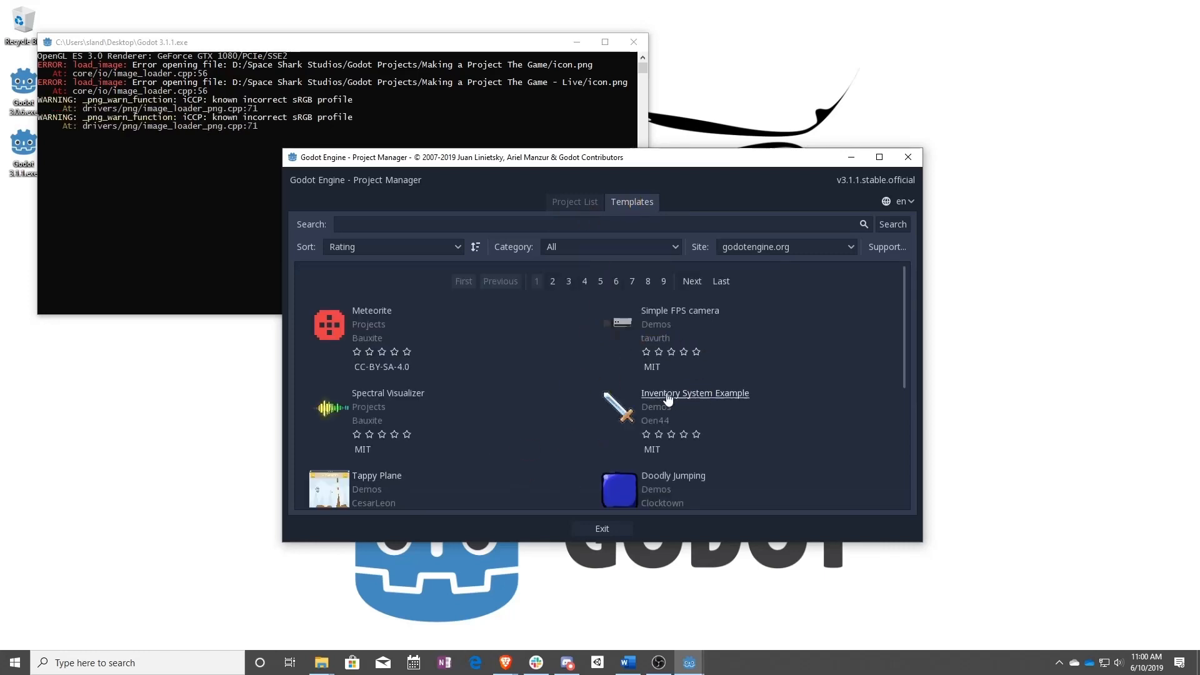
scroll(down, 3)
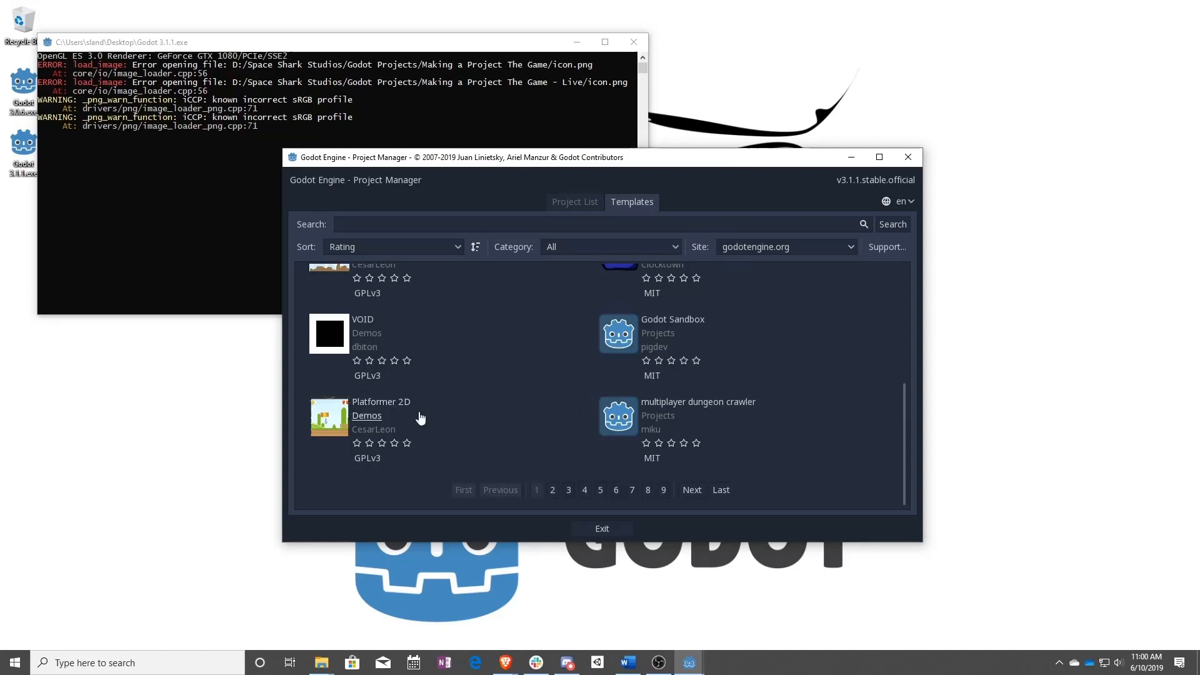
mouse_move(381, 401)
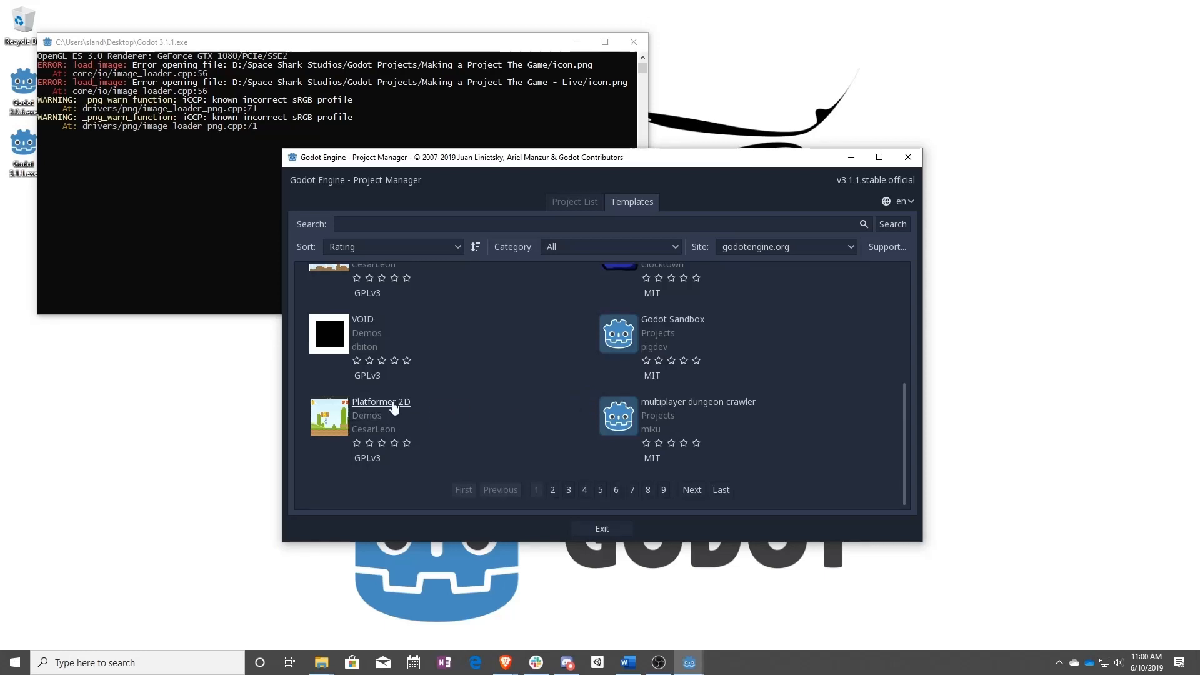
click(379, 401)
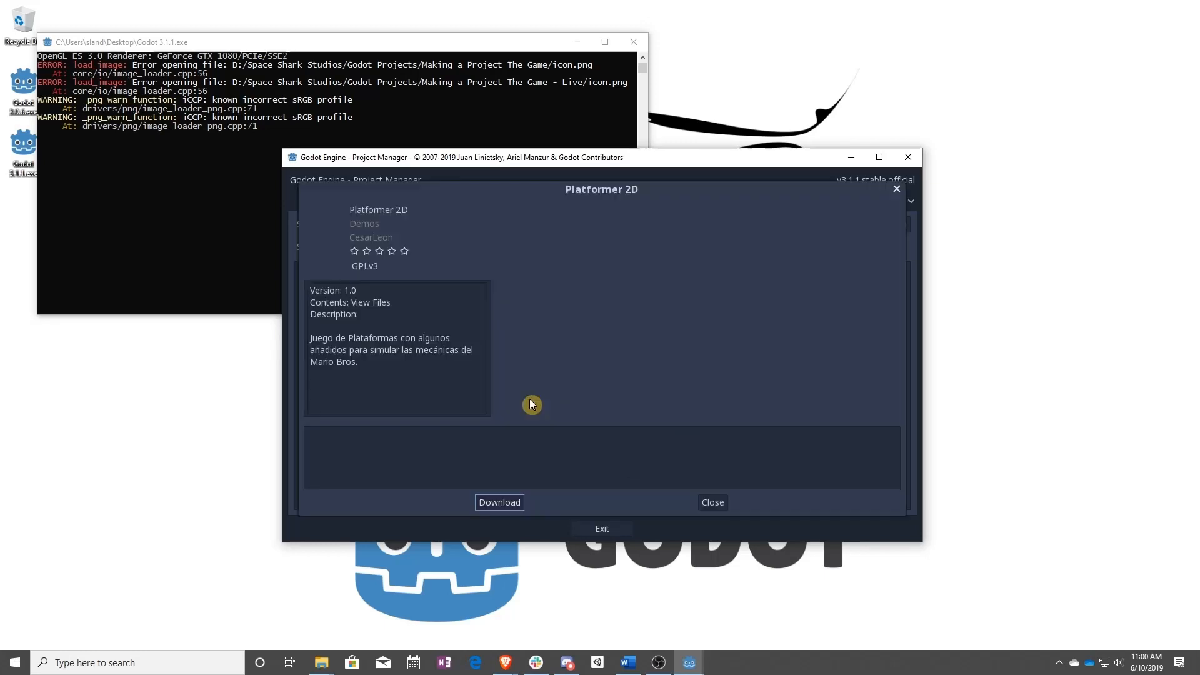
click(499, 502)
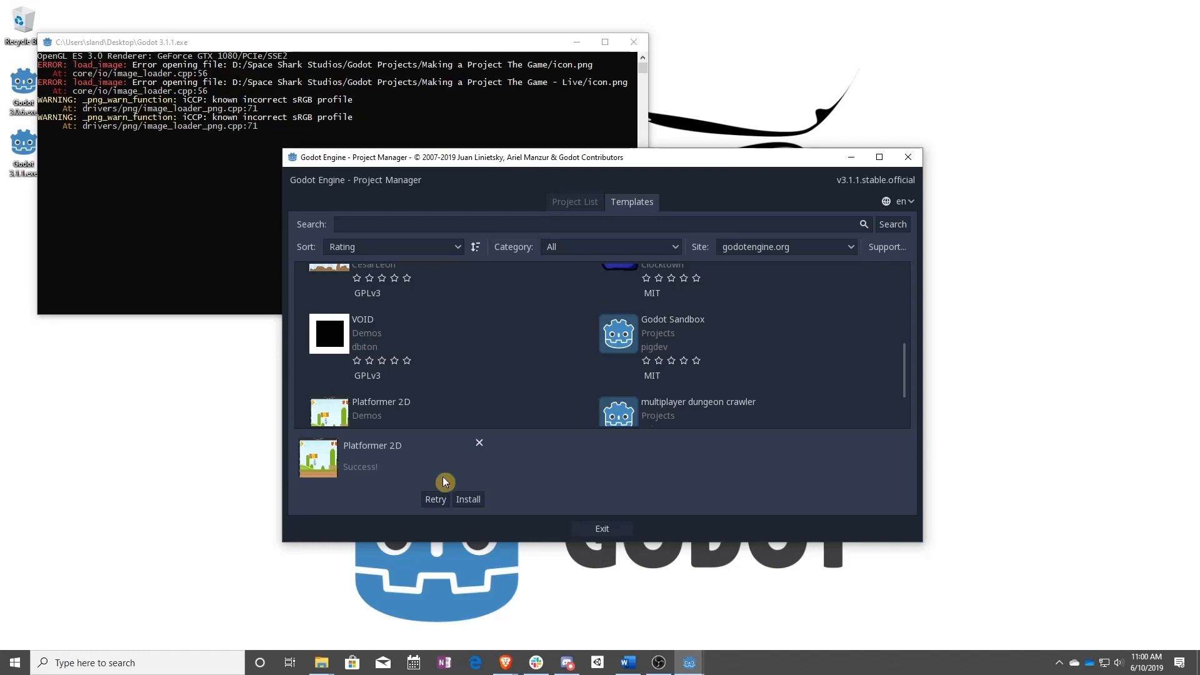
- Begin installing the template and browse into the Space Shark Studios folder for a location
click(468, 499)
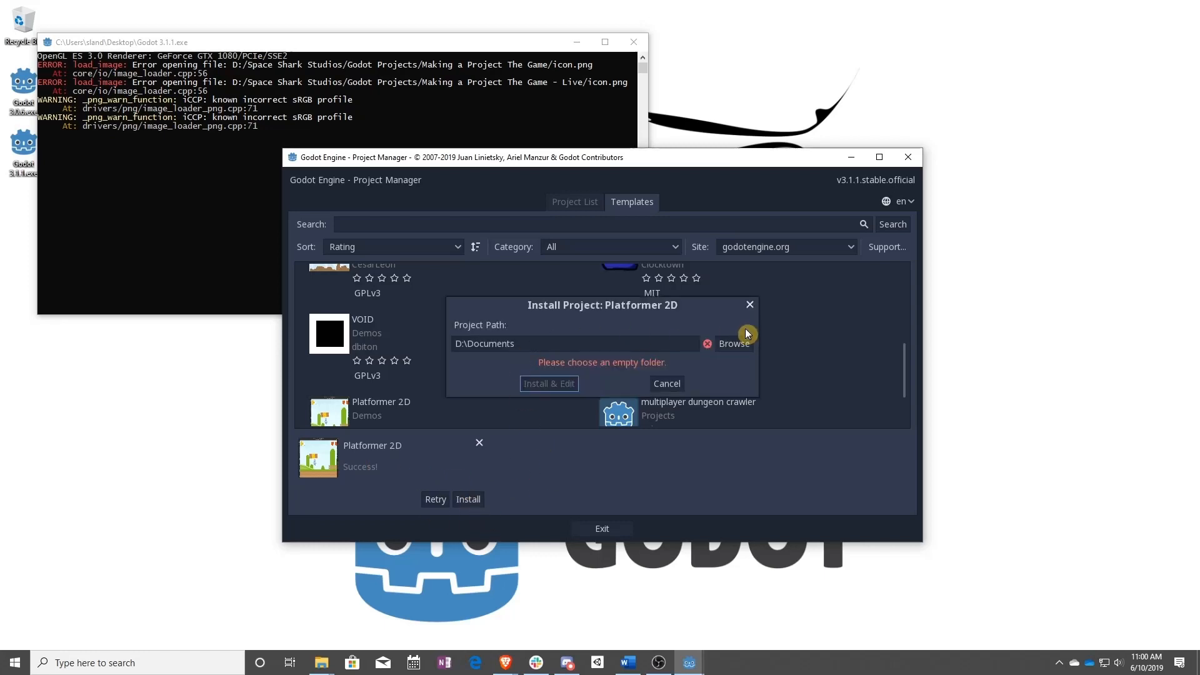
click(733, 343)
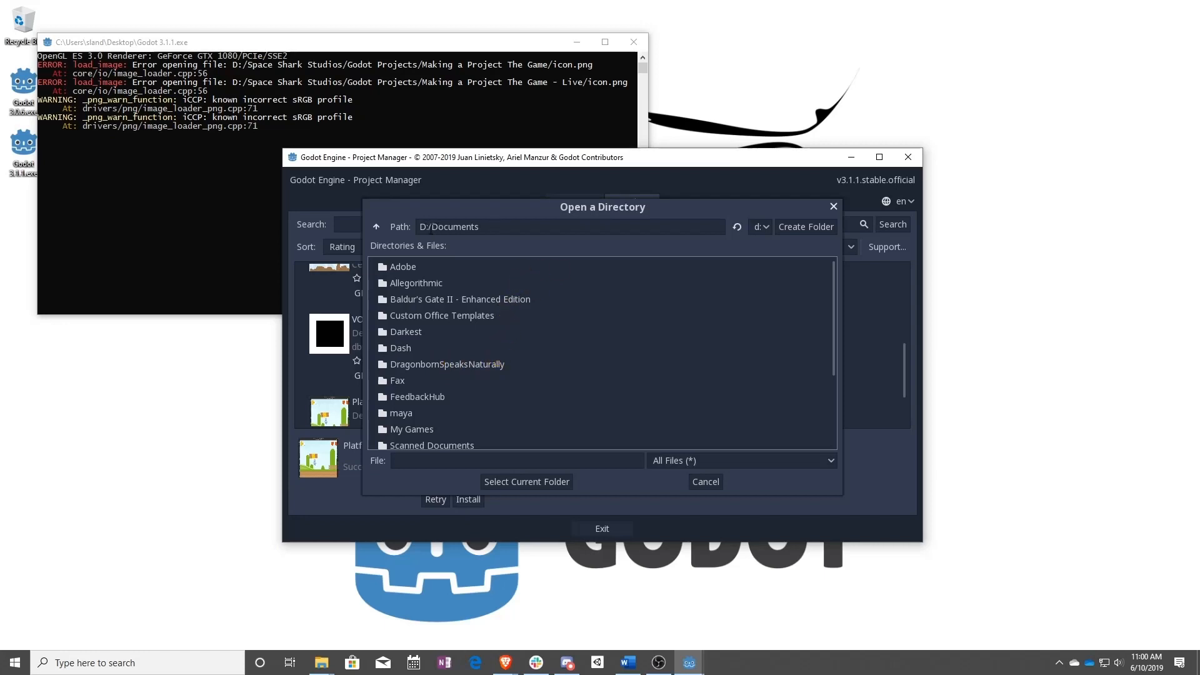
scroll(down, 3)
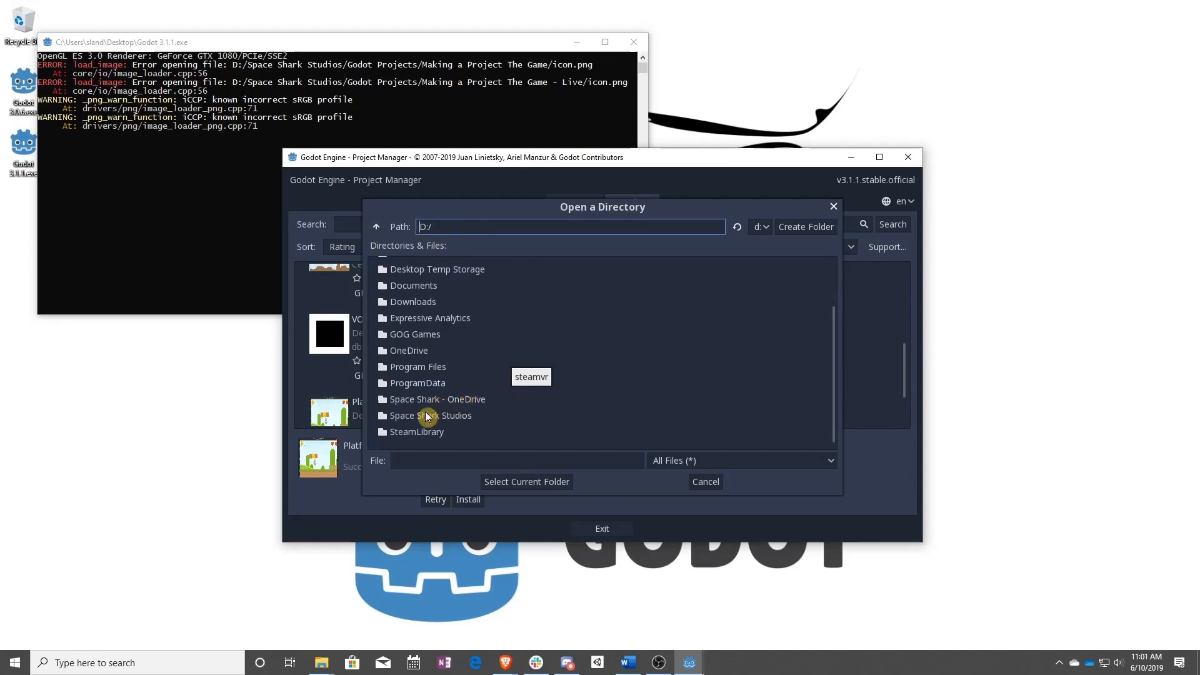
double_click(429, 415)
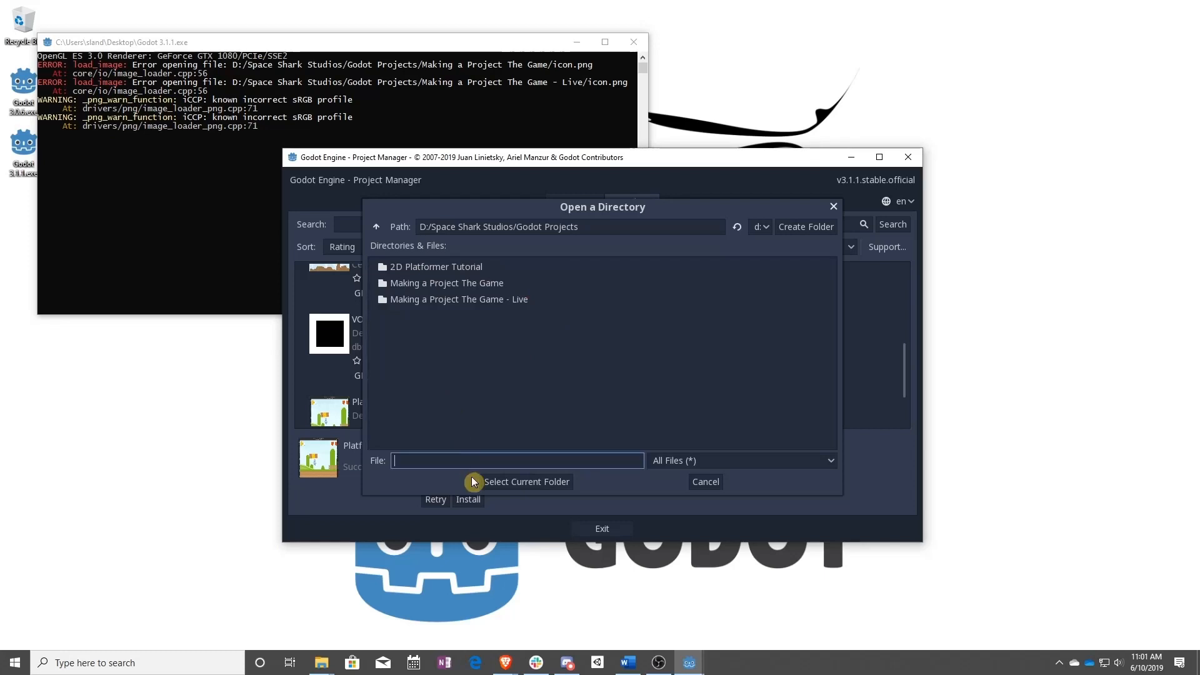
text(My)
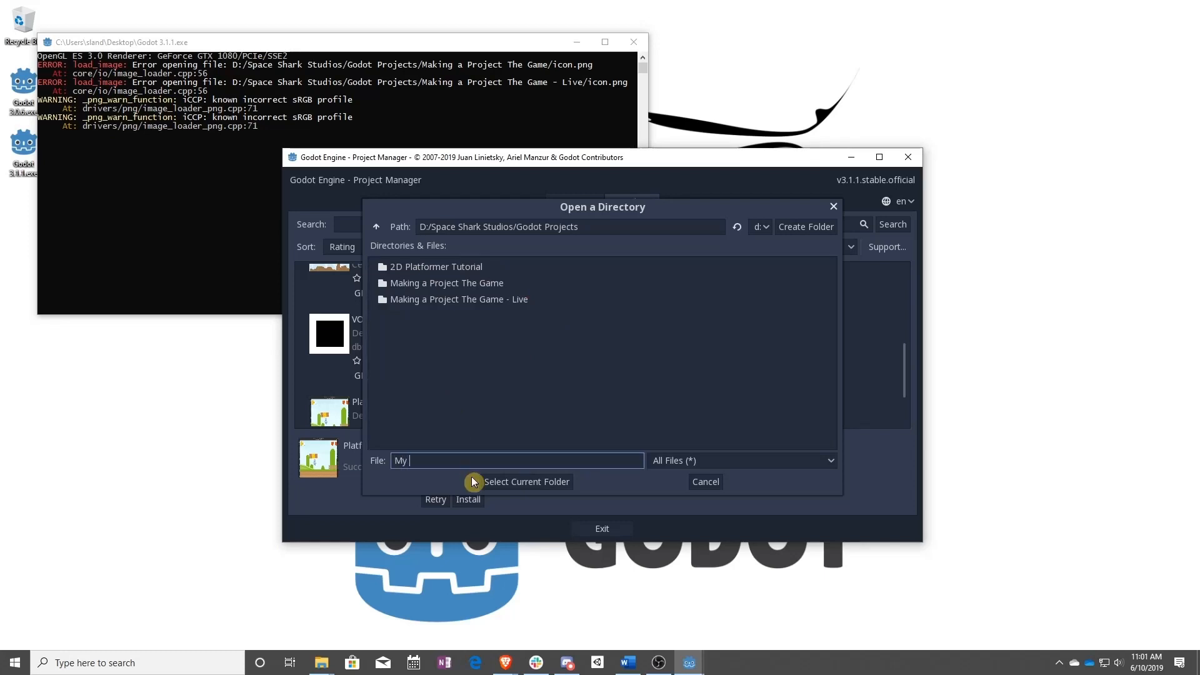
text(New)
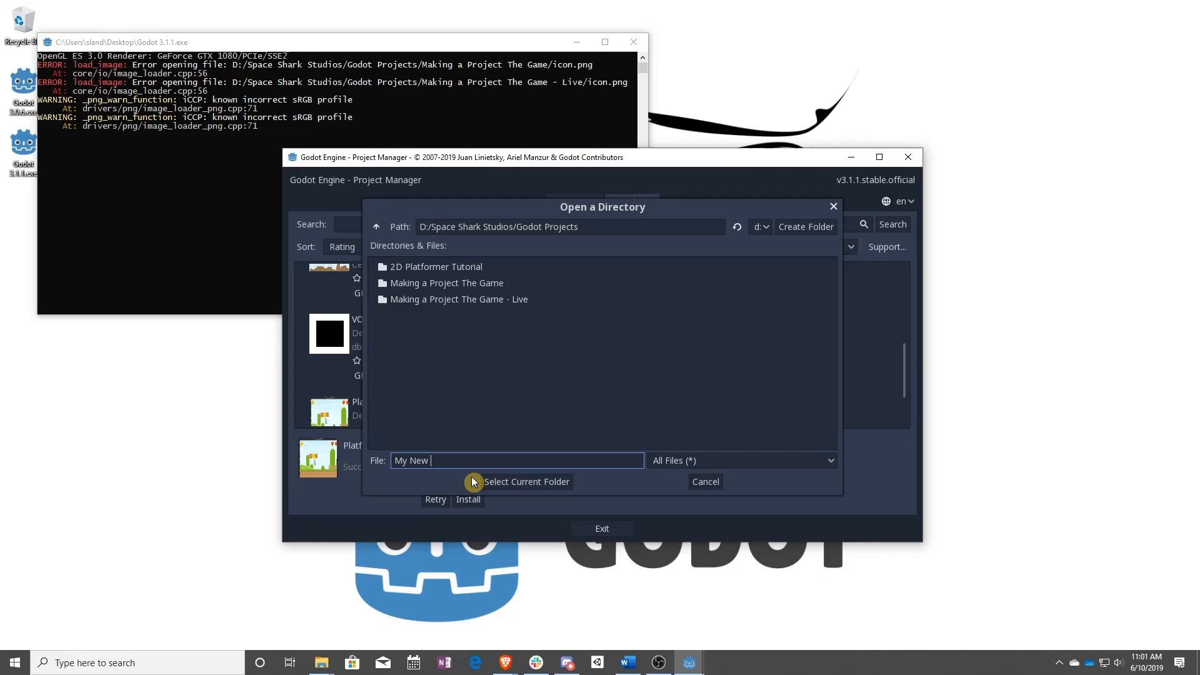
text(Platformer 2D)
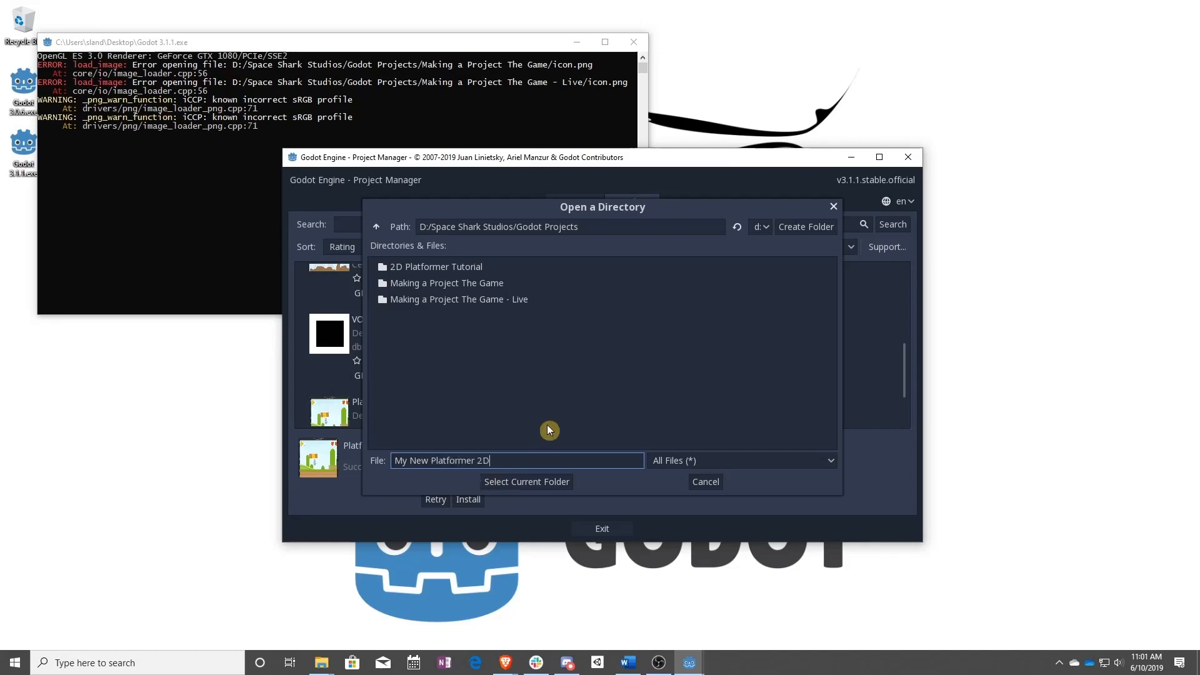
mouse_move(535, 436)
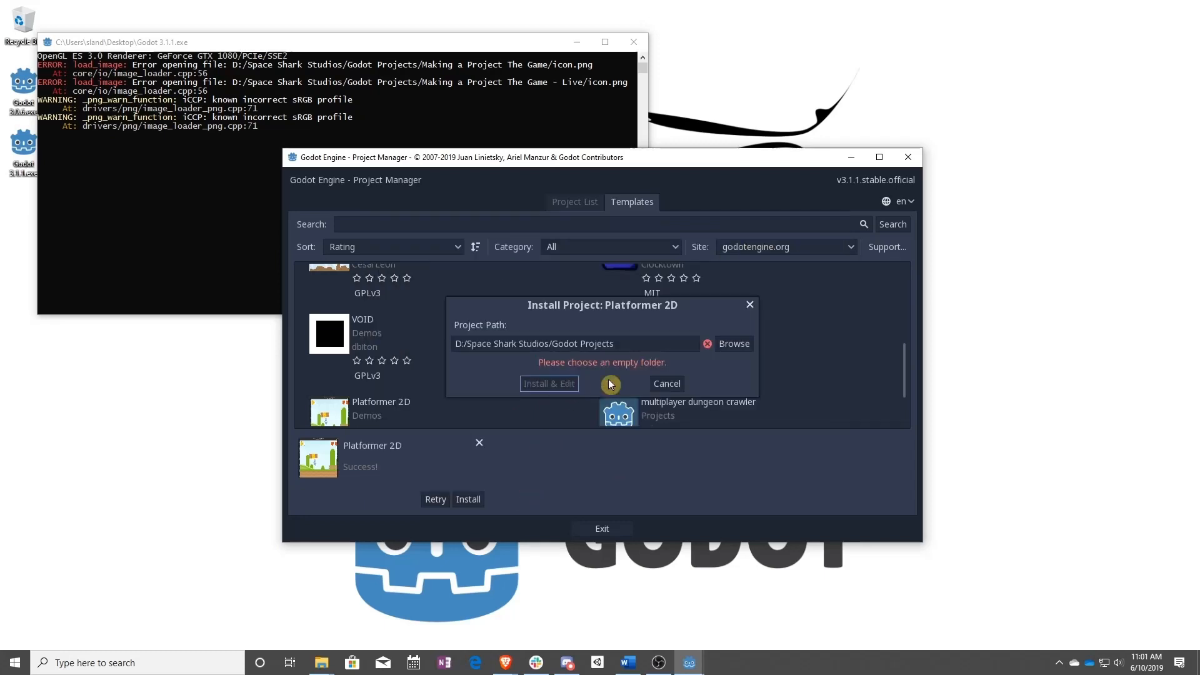
- Create a 'My New Platformer 2D' folder and select it as the install location
click(733, 342)
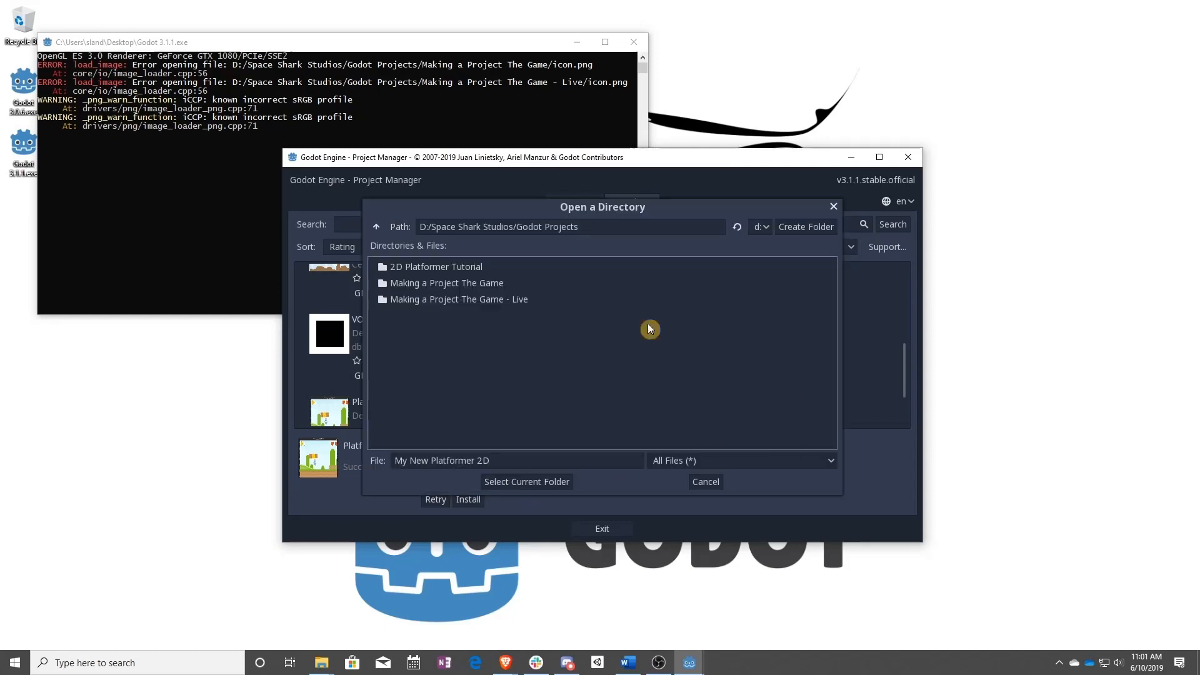
click(805, 226)
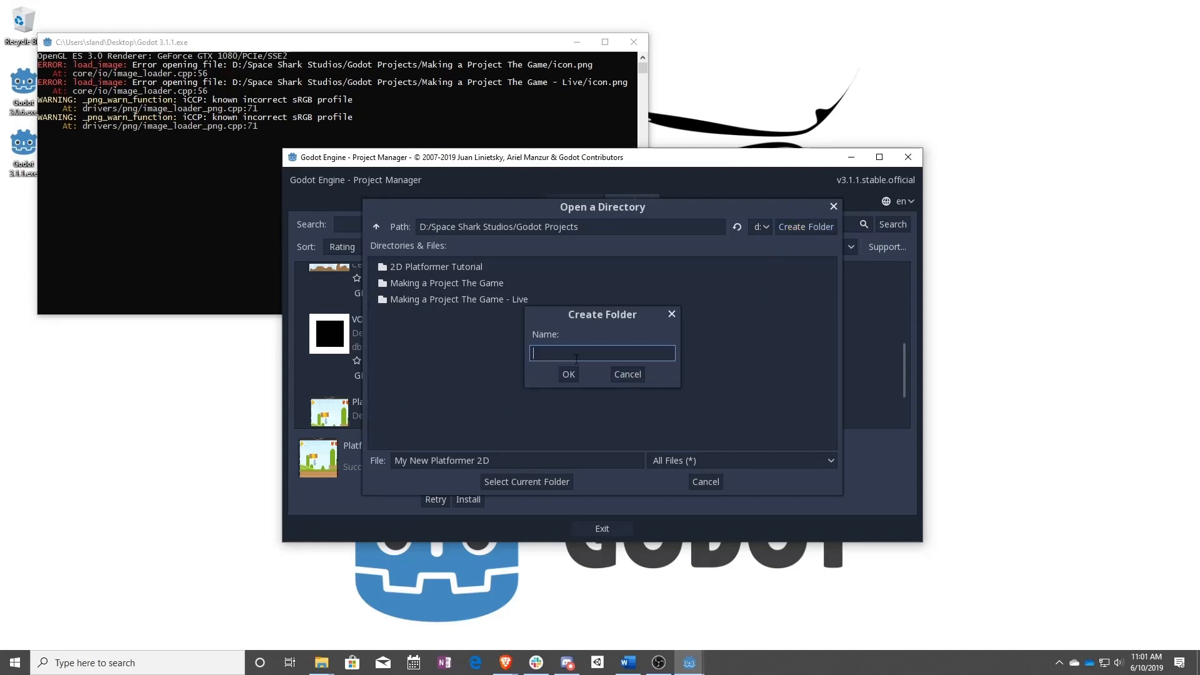
text(My New Platfor)
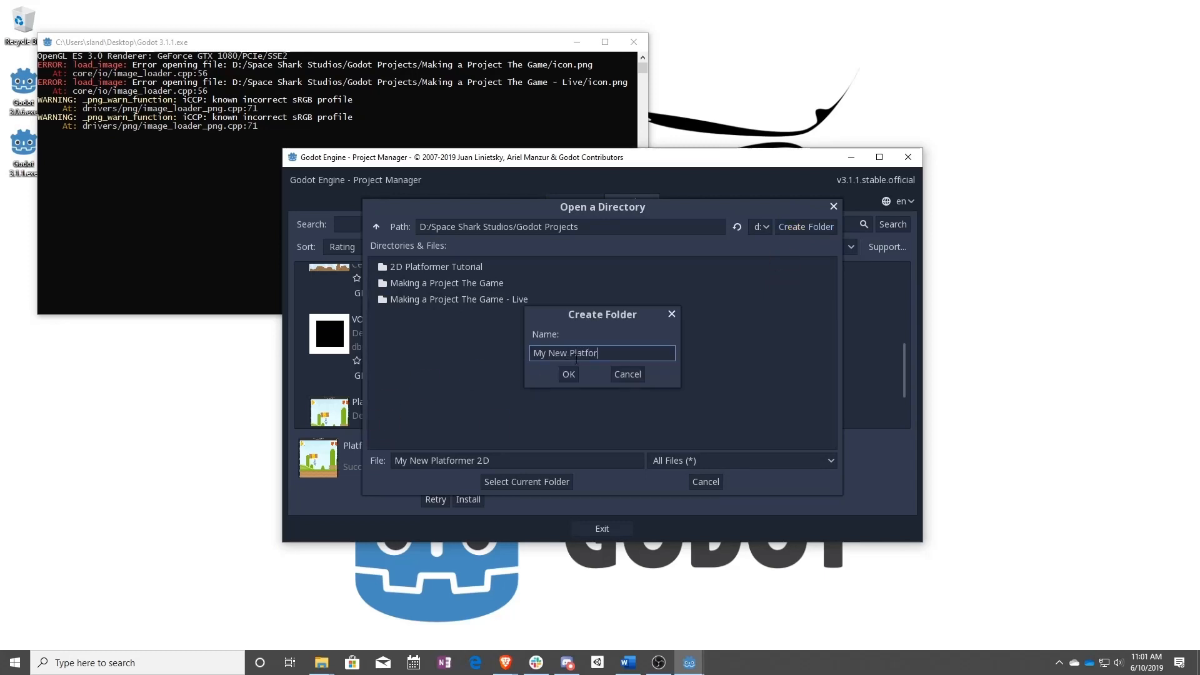
click(568, 374)
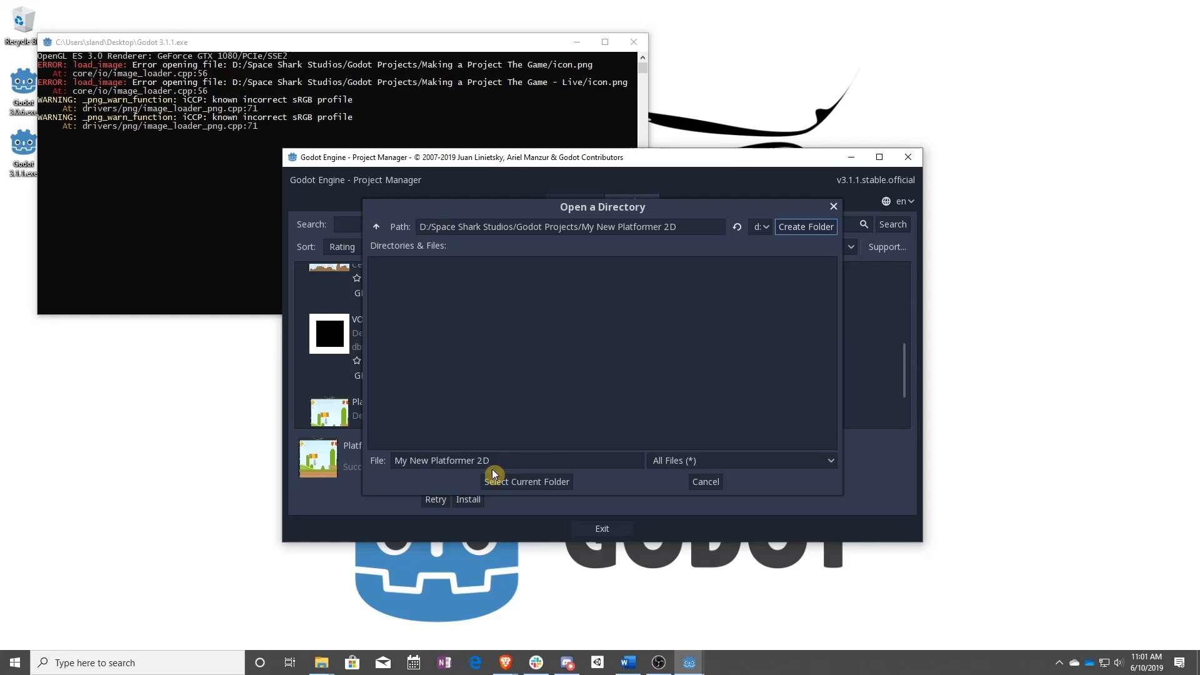
mouse_move(635, 254)
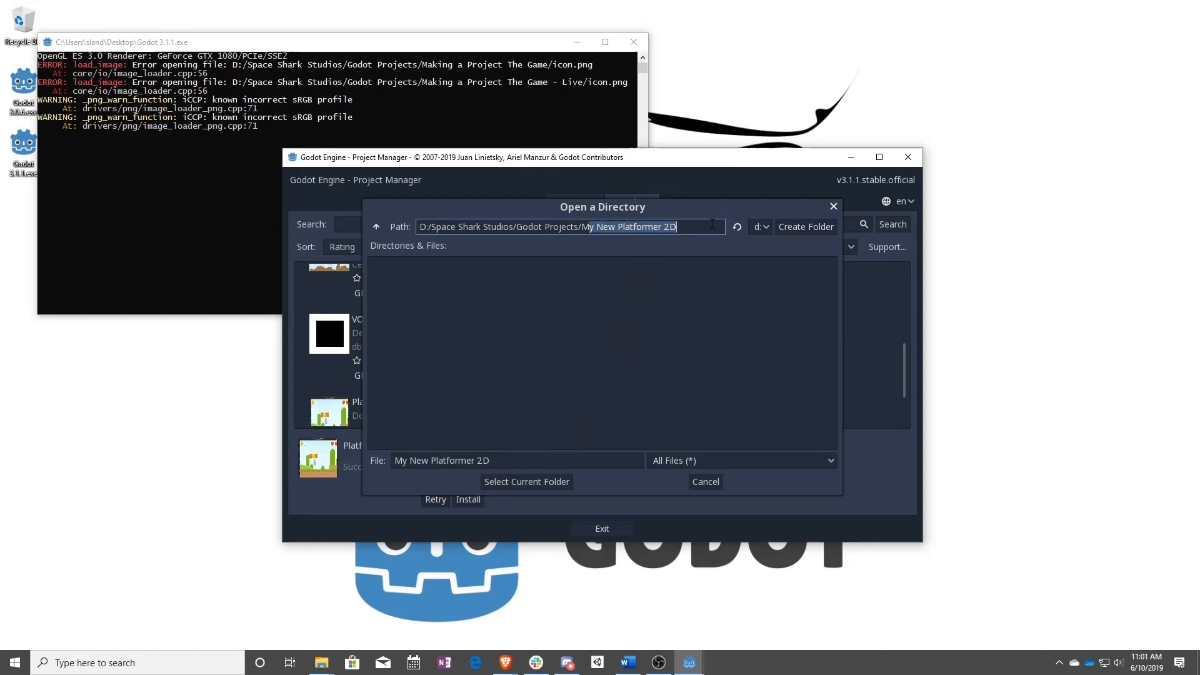
click(526, 481)
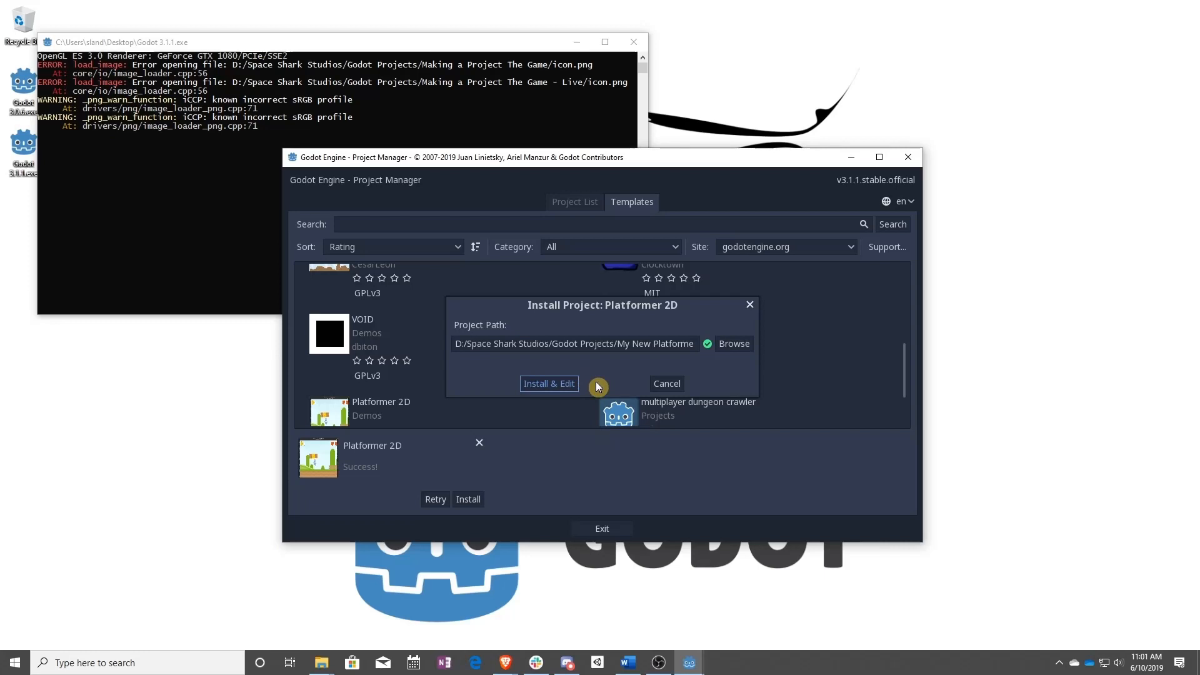
- Install and edit Platformer 2D, confirming conversion to this Godot version
click(548, 384)
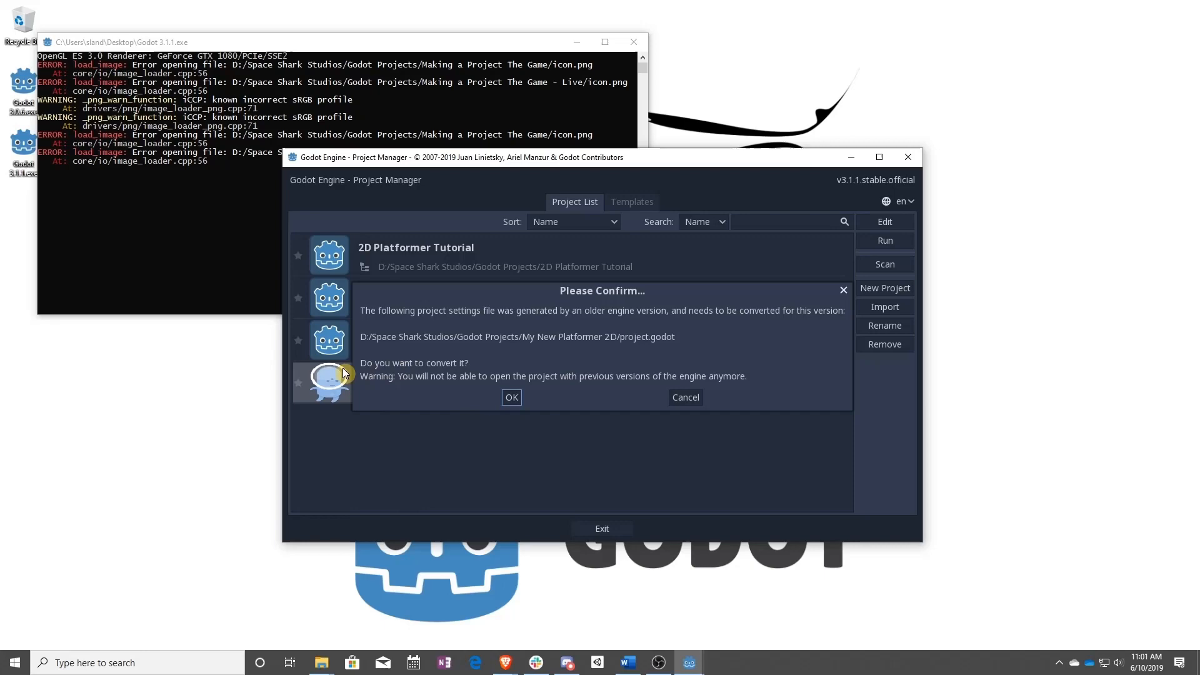
click(511, 397)
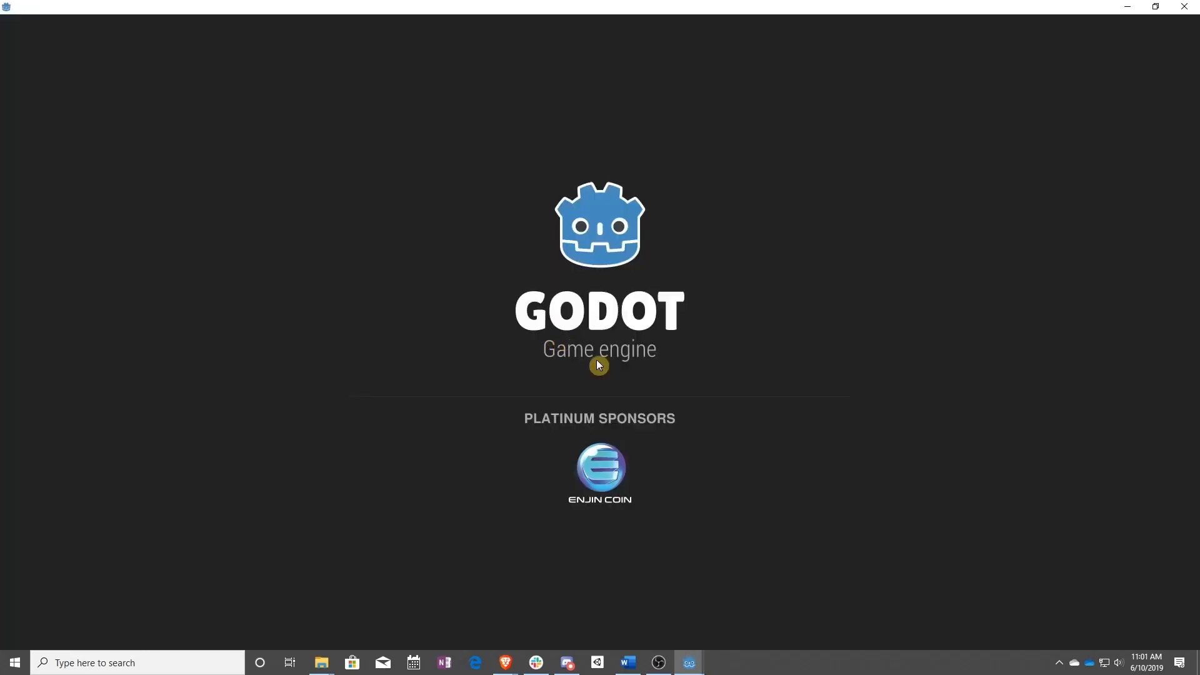
mouse_move(603, 312)
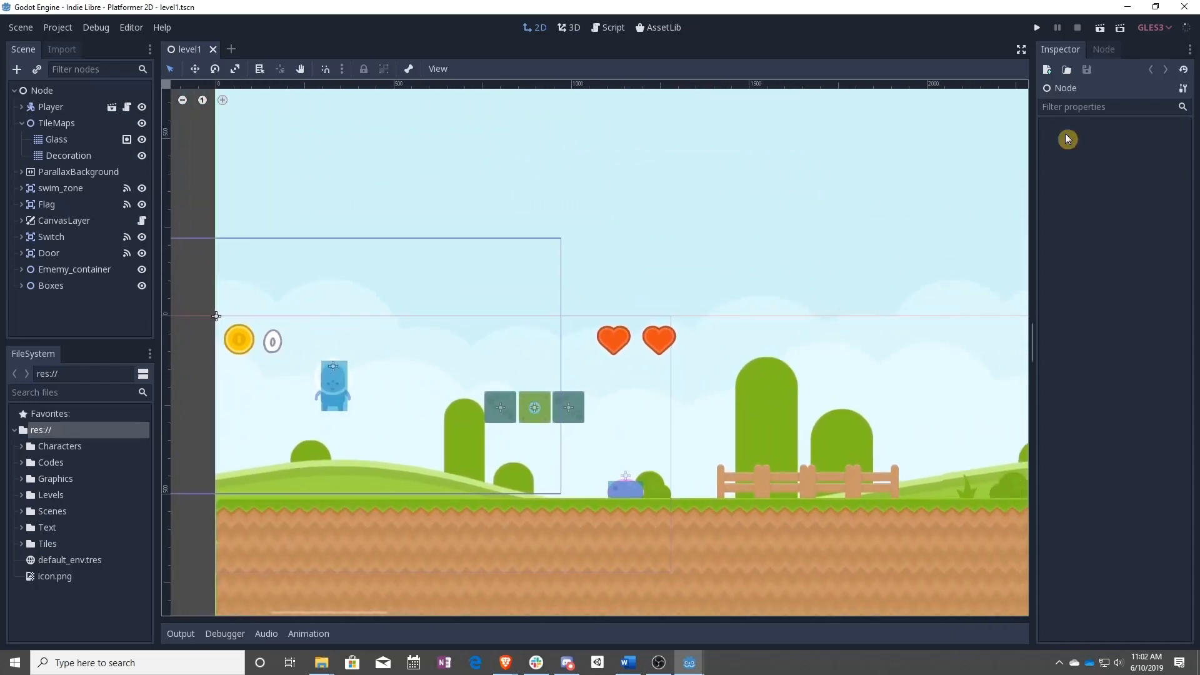
- Quit the Platformer 2D editor and relaunch Godot's Project Manager
click(1181, 7)
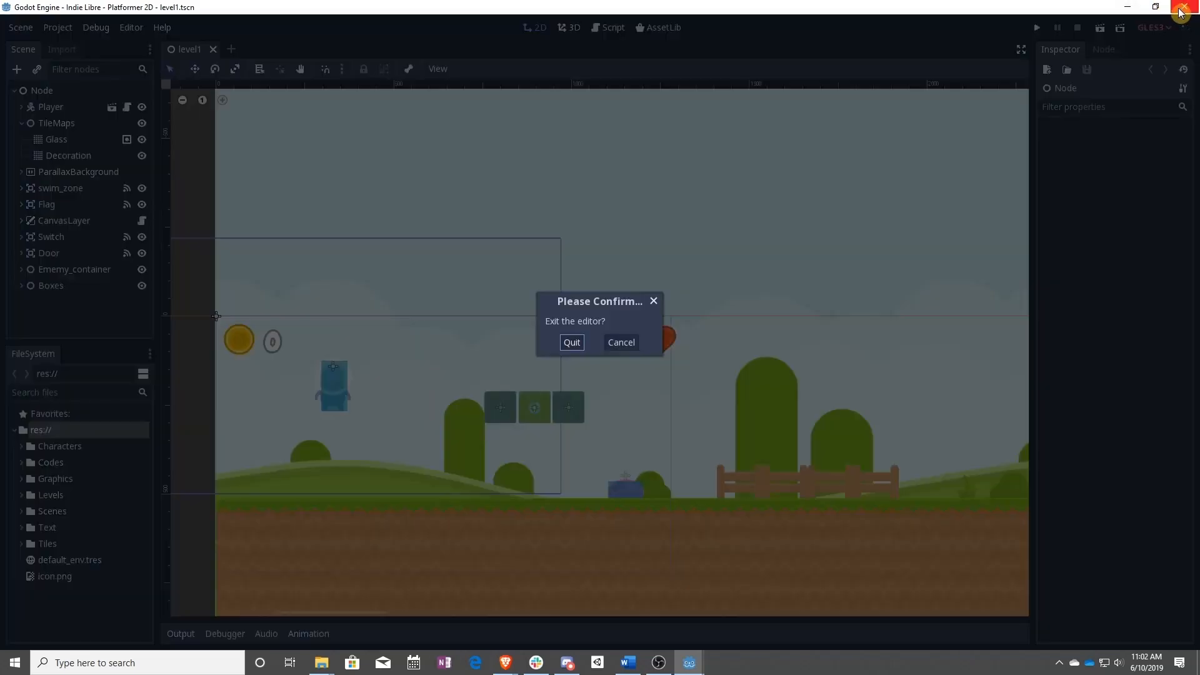
click(571, 343)
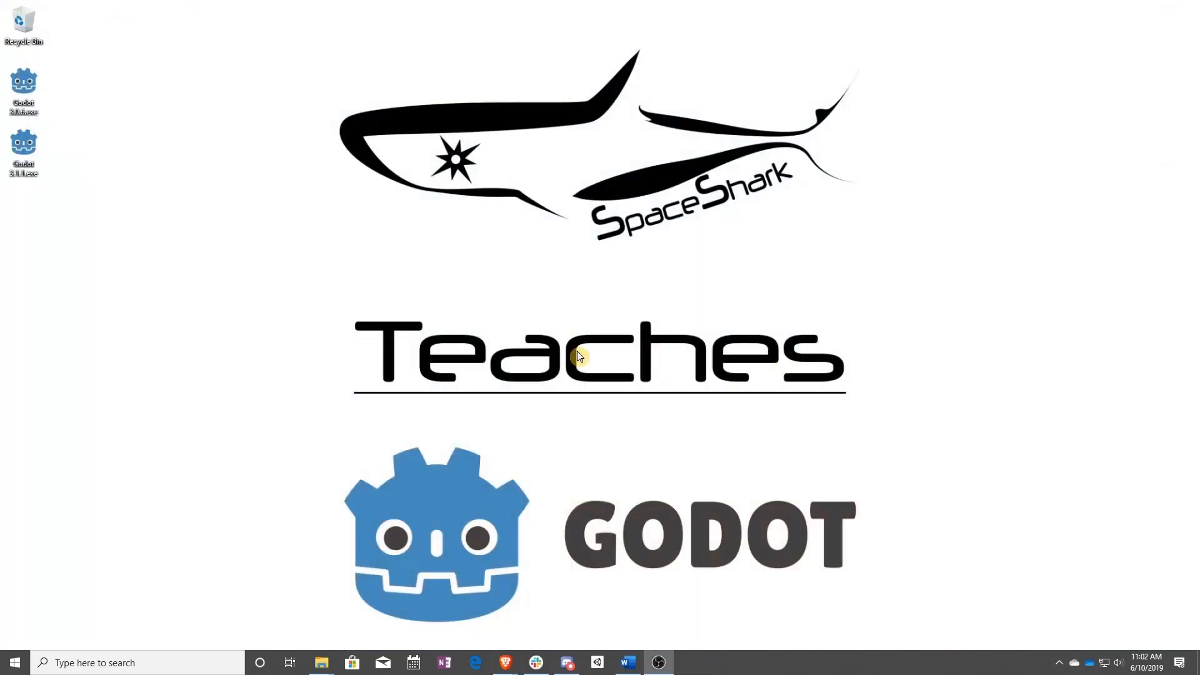
click(23, 152)
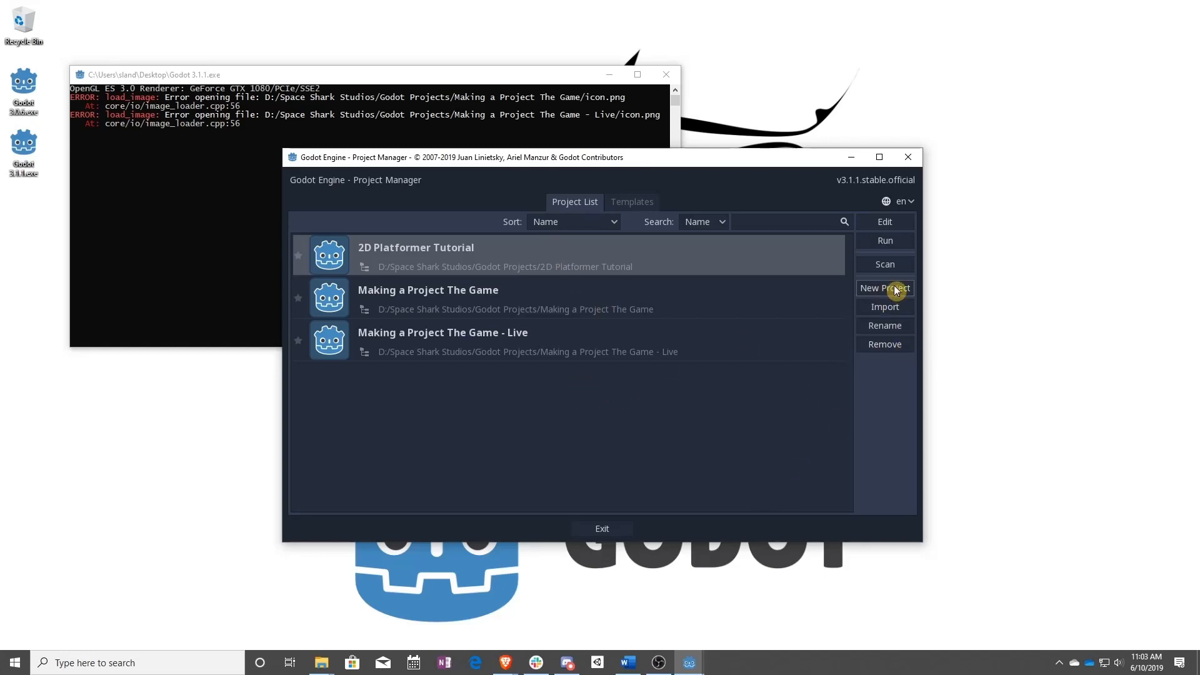
- Create 'My First New Project' in its own folder under D:/Space Shark Studios/Godot Projects and open it
click(884, 287)
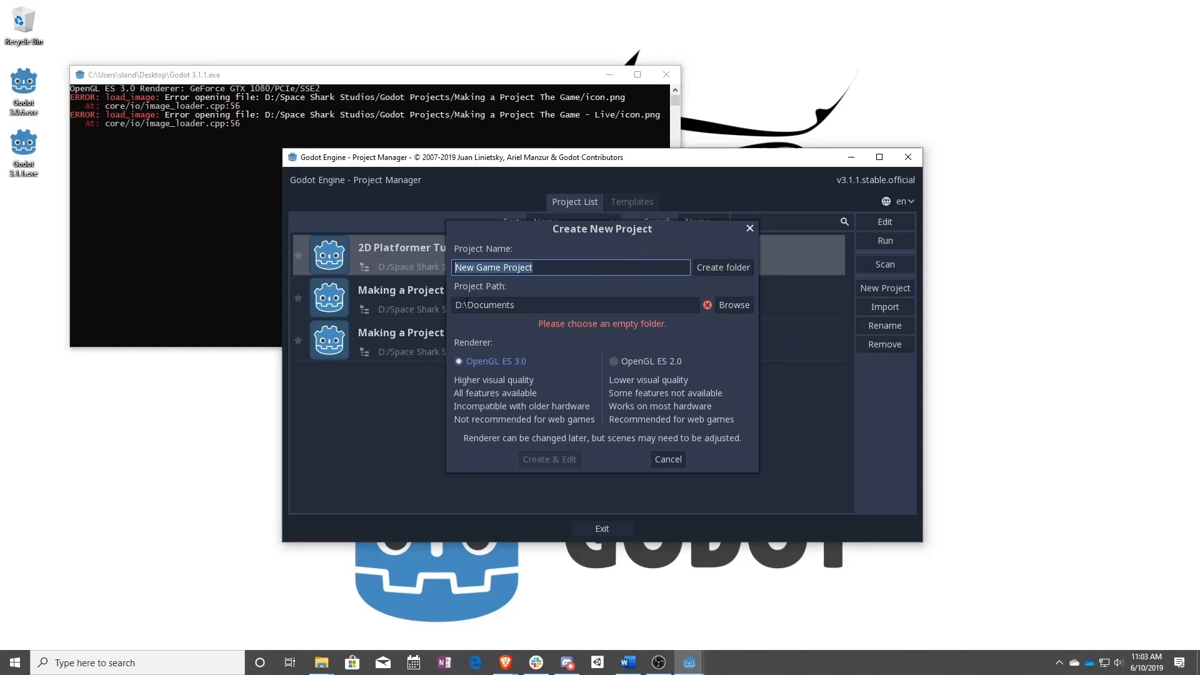
click(731, 305)
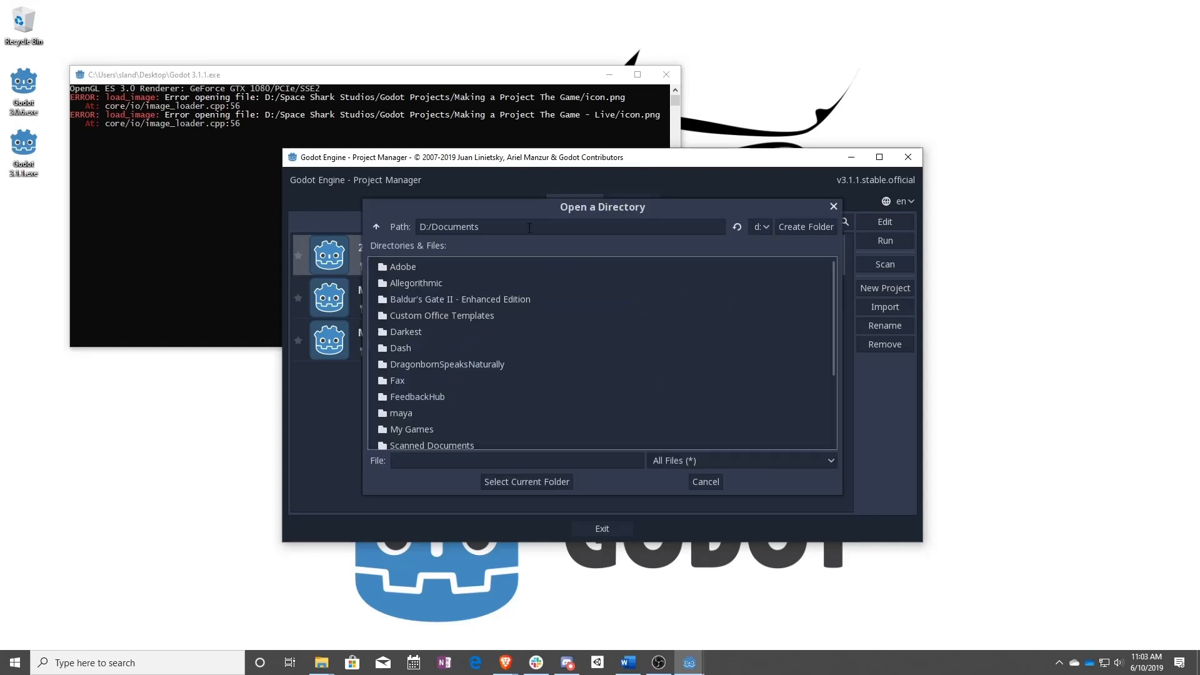
click(375, 226)
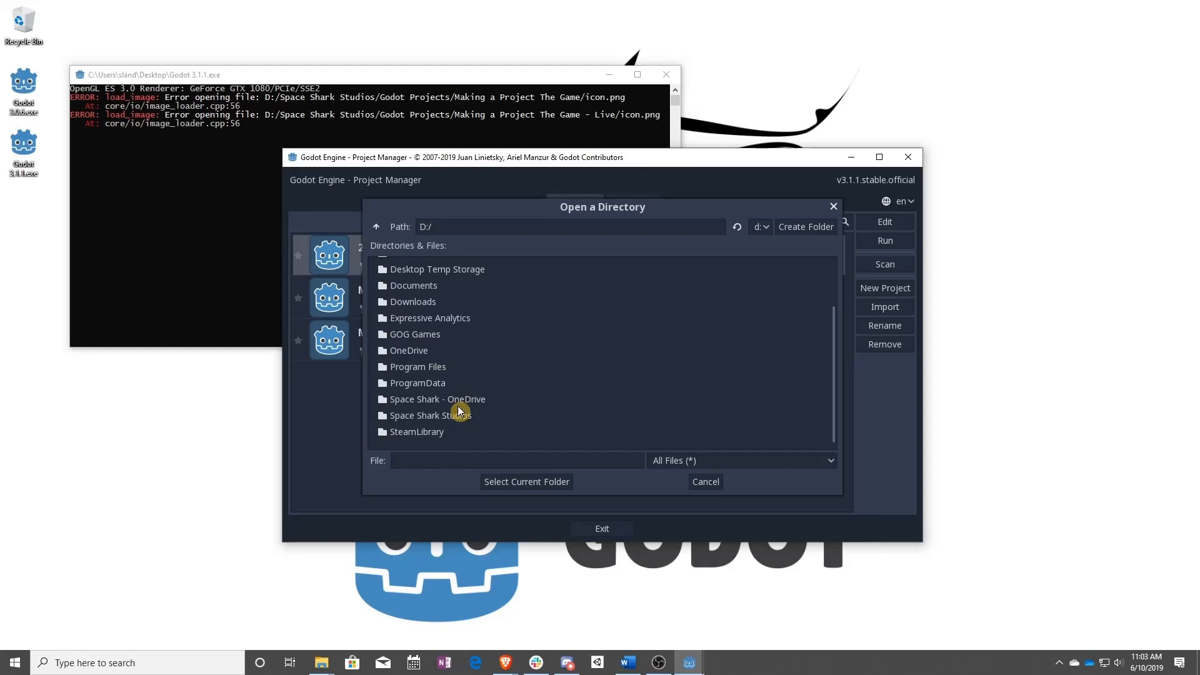
double_click(430, 415)
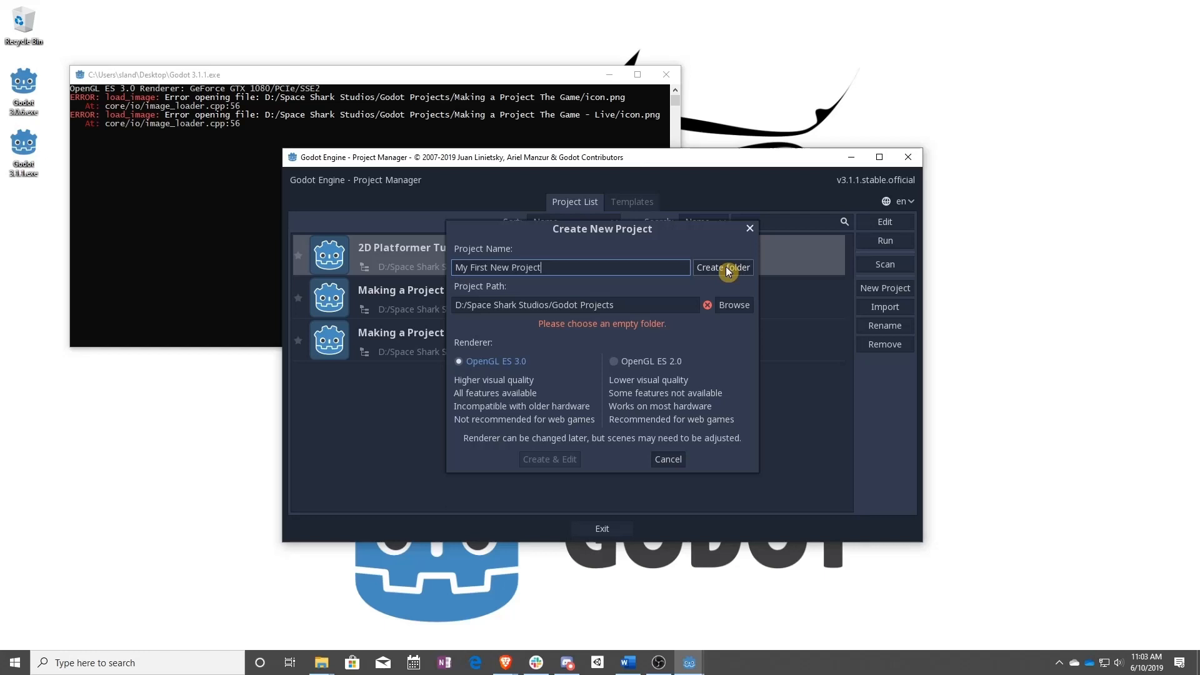
click(722, 268)
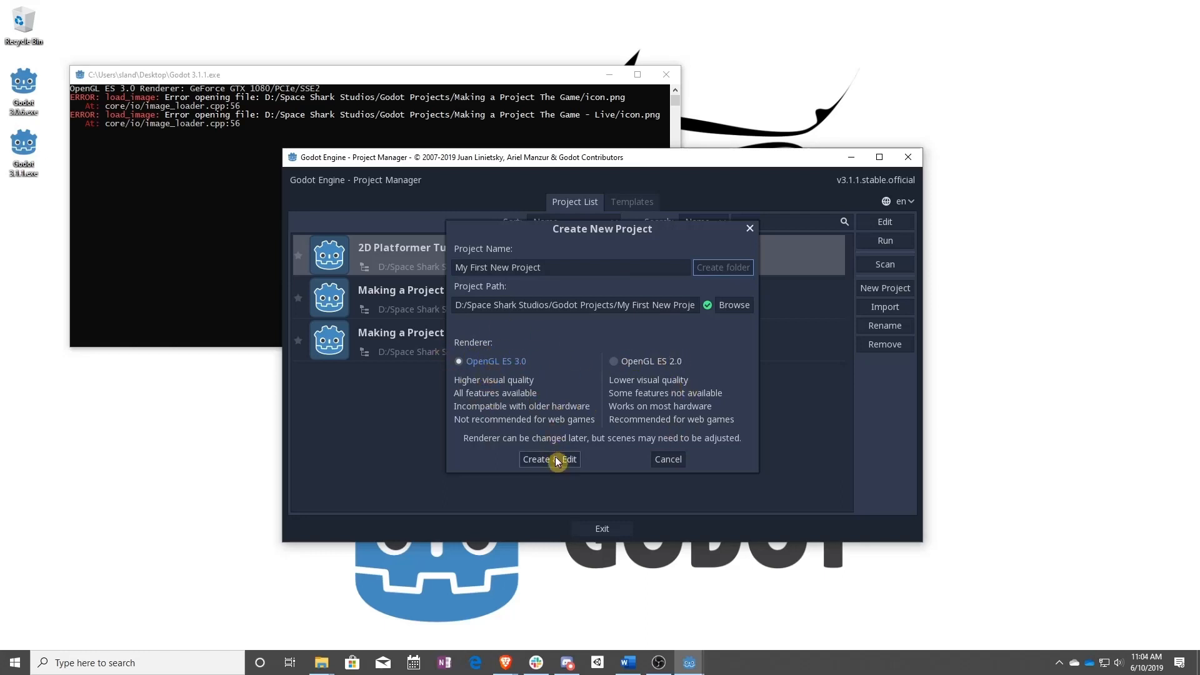
click(549, 459)
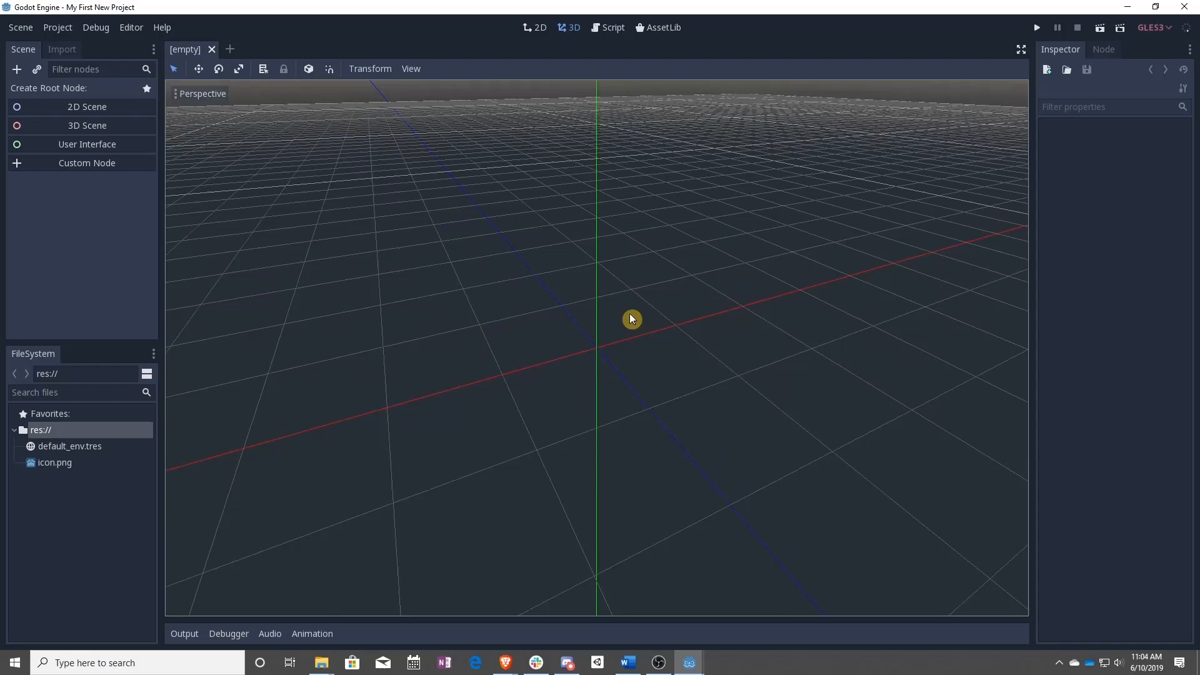
- Switch the editor from the 3D view to the 2D workspace
click(535, 26)
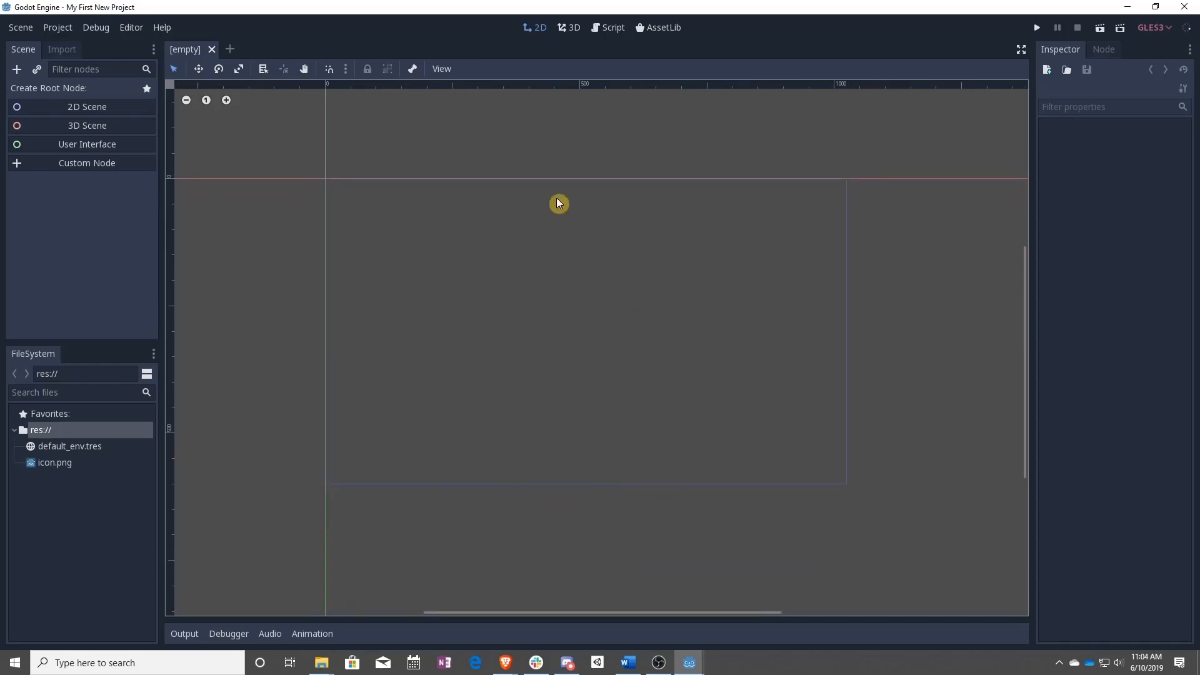
mouse_move(585, 298)
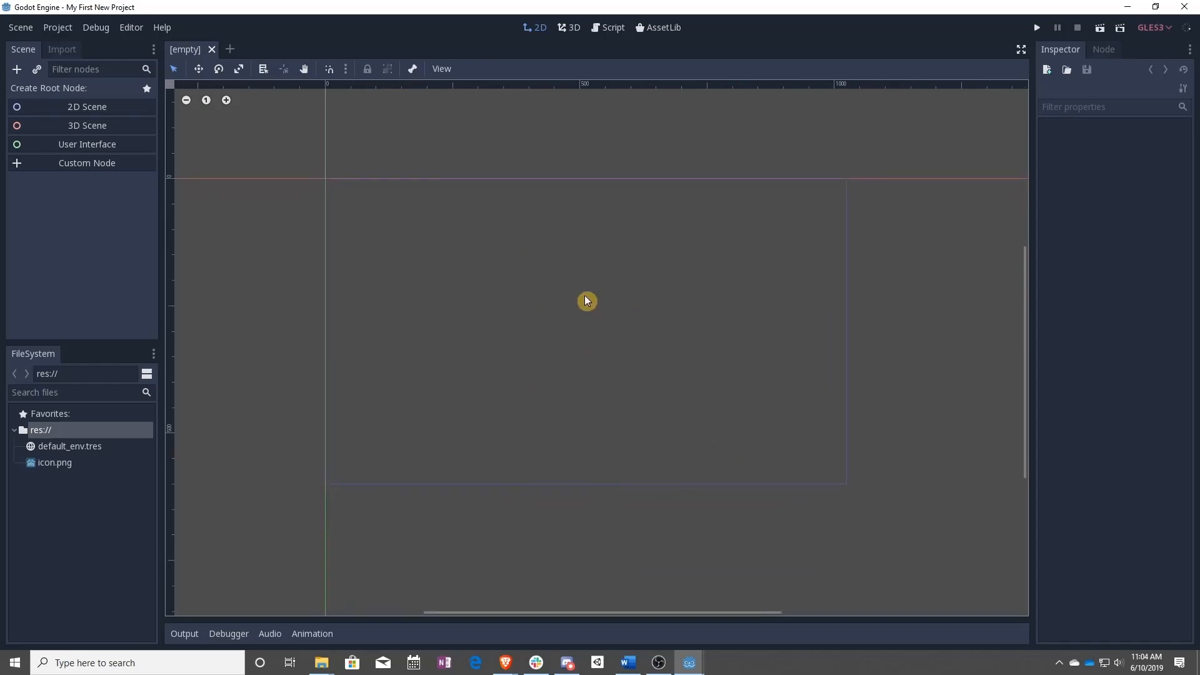